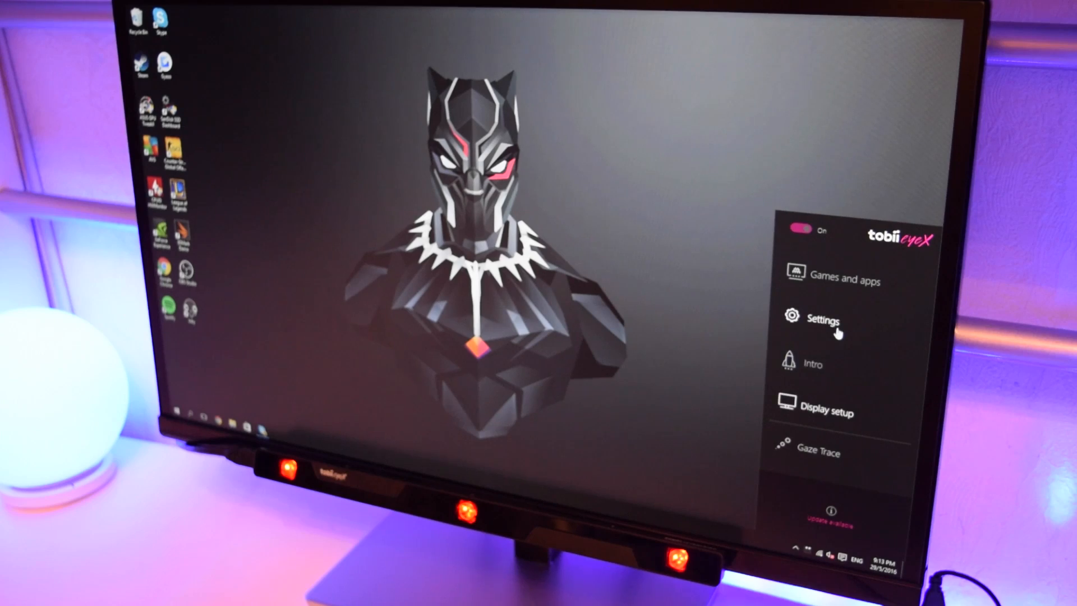
Show the EyeX Presence settings with screen dimming on, then begin the display setup
click(817, 320)
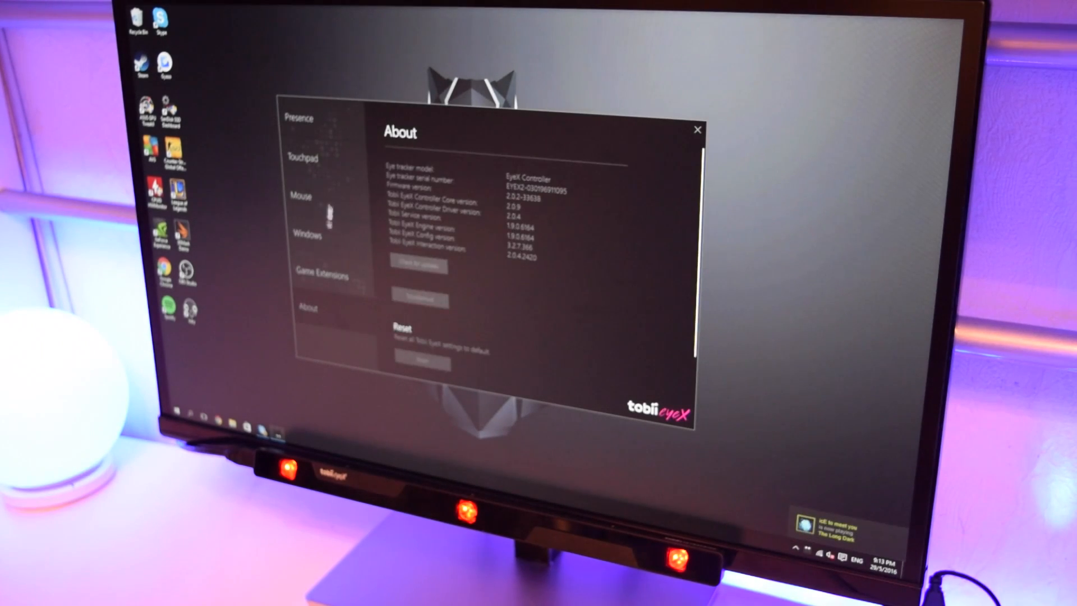
click(300, 118)
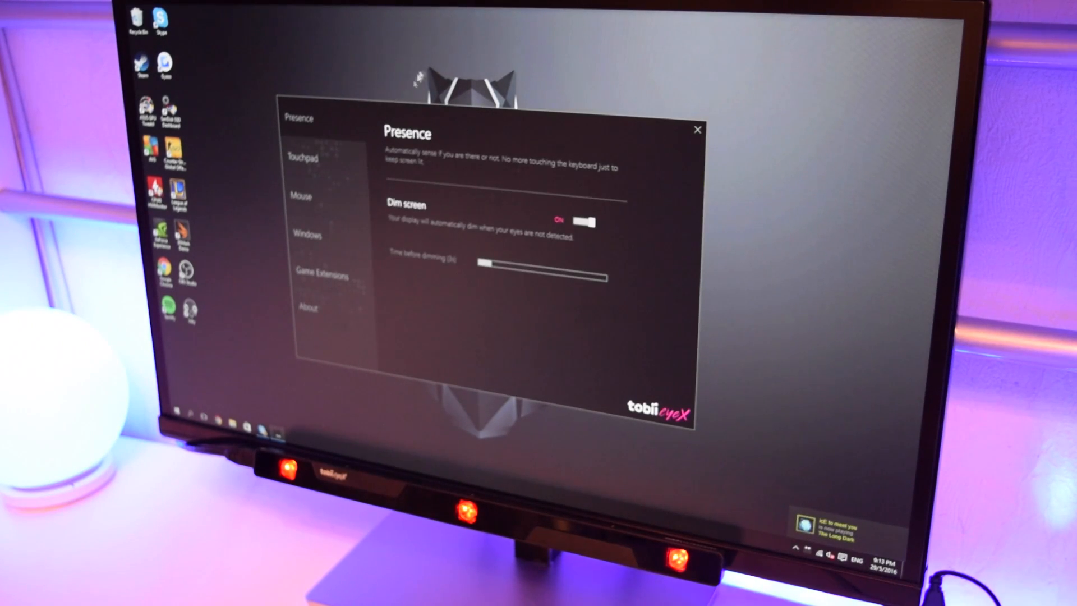
click(697, 130)
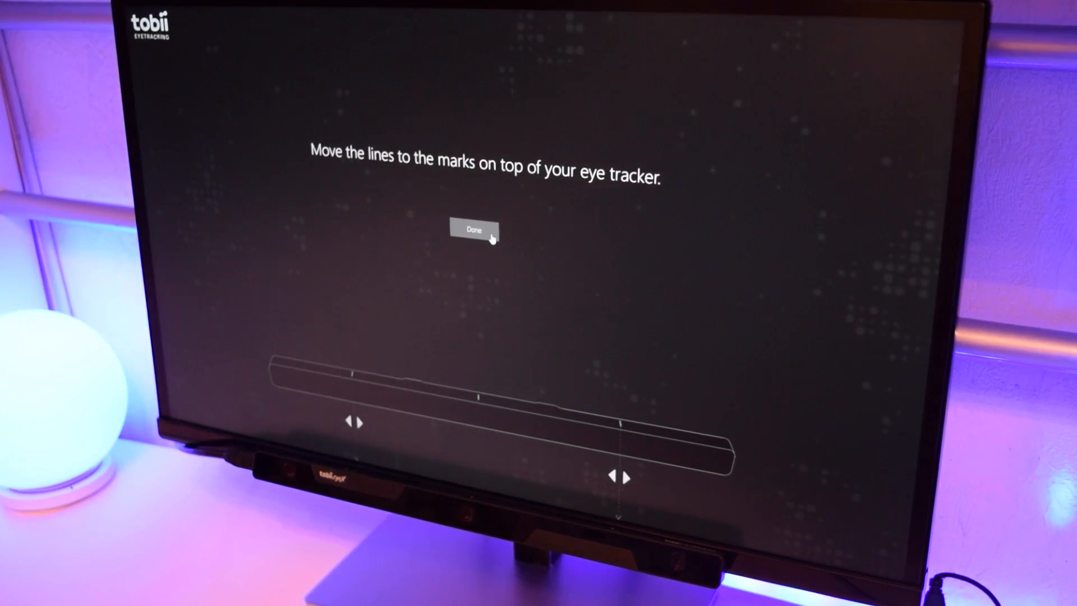
Confirm tracker alignment as Done, run calibration and close the accuracy test grid
click(475, 229)
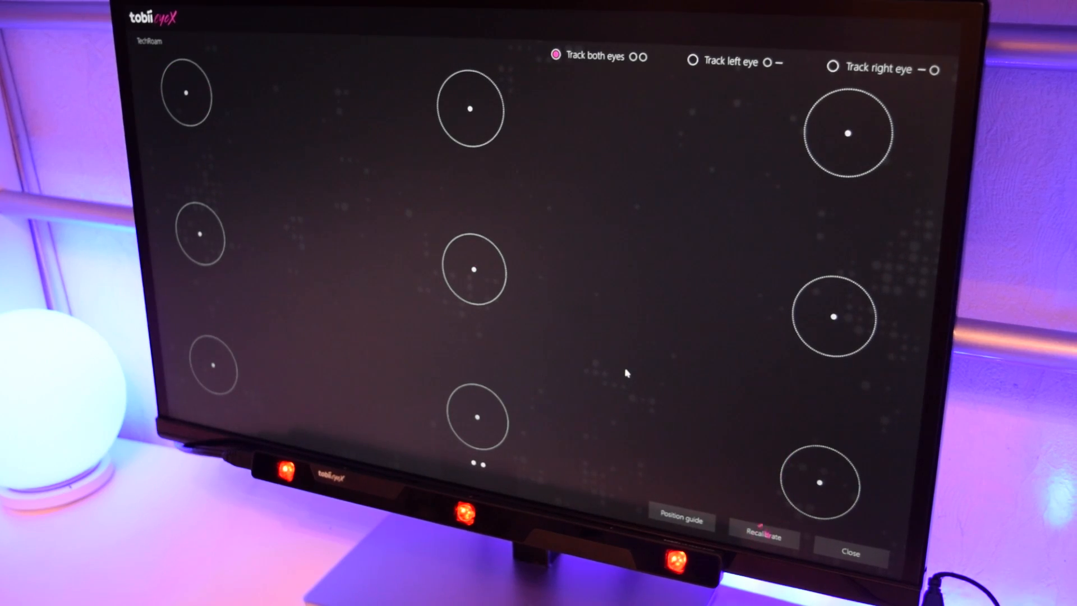
click(851, 552)
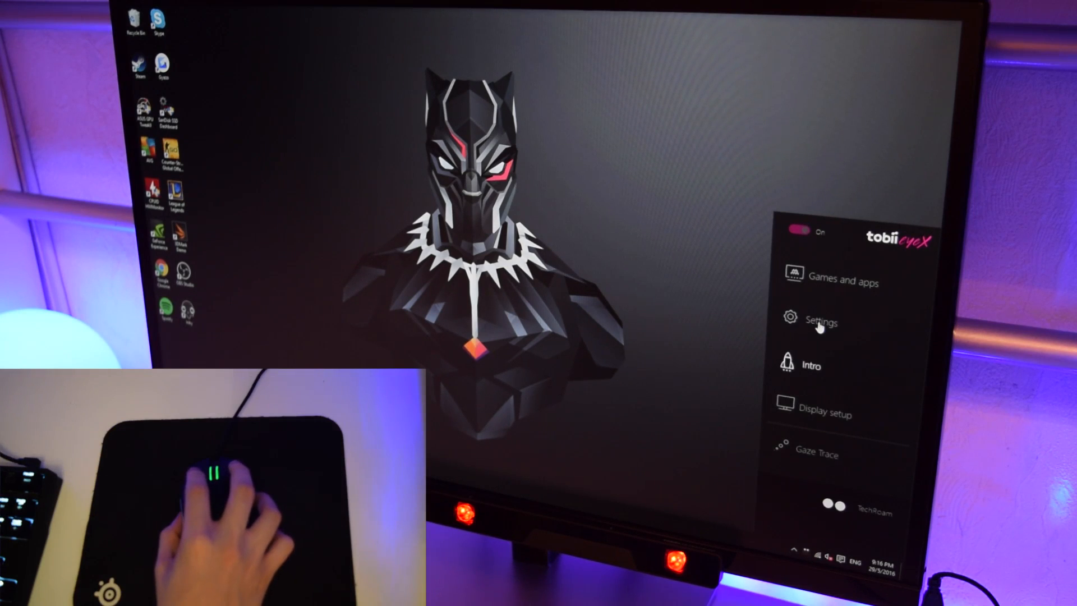
Turn Dim screen off, then review the Mouse, Windows and About settings pages
click(821, 322)
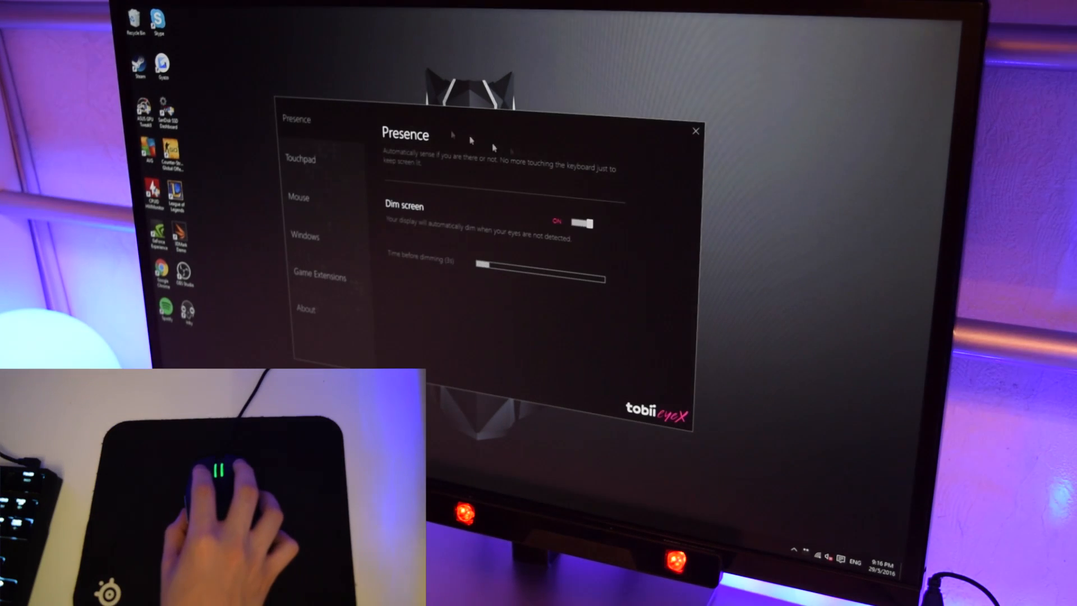
click(582, 223)
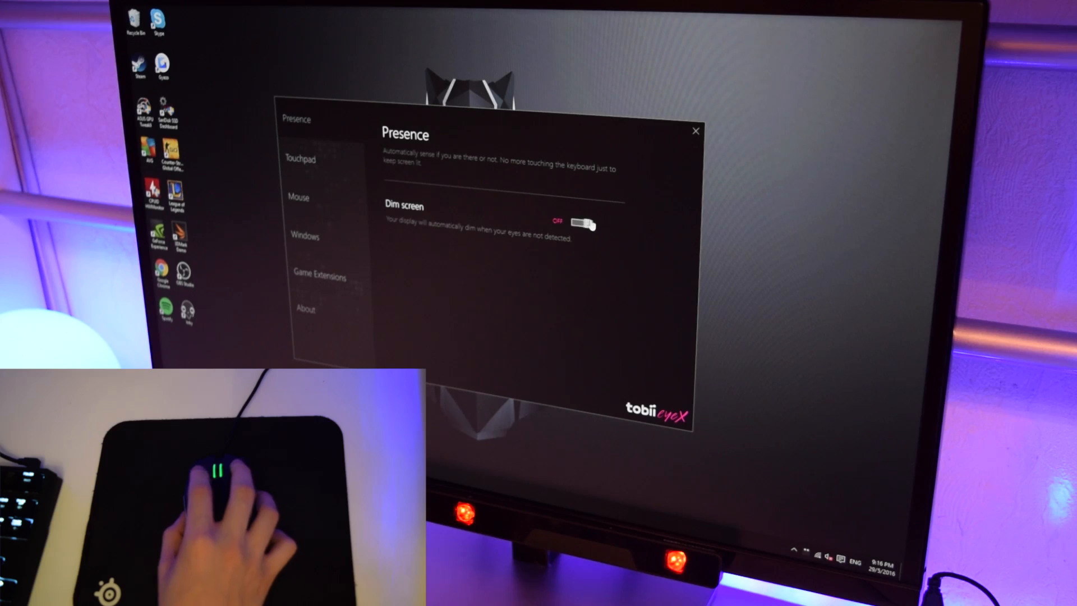
click(298, 197)
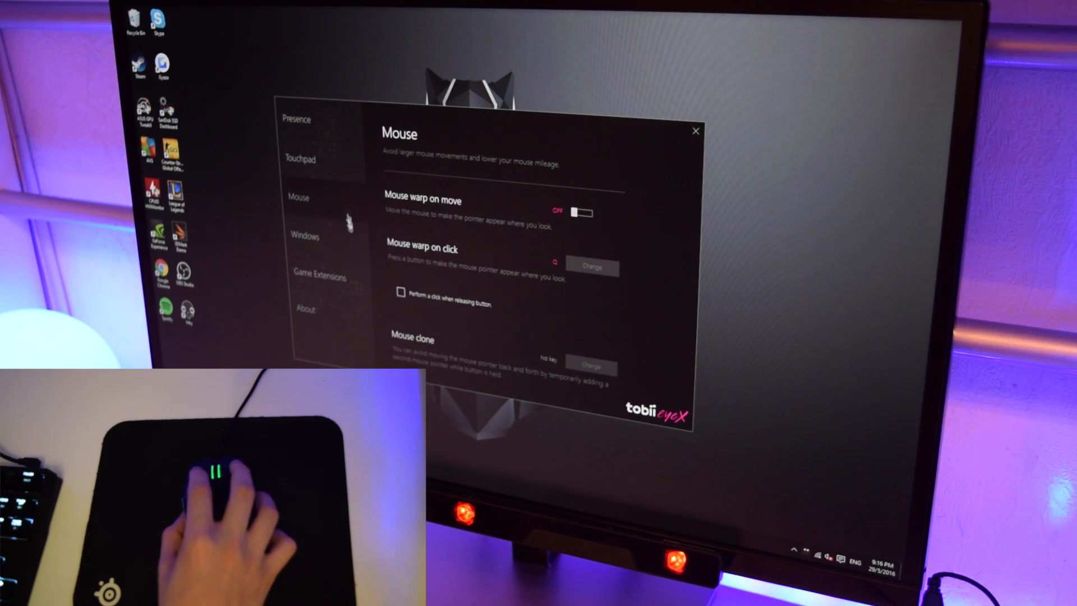
click(304, 235)
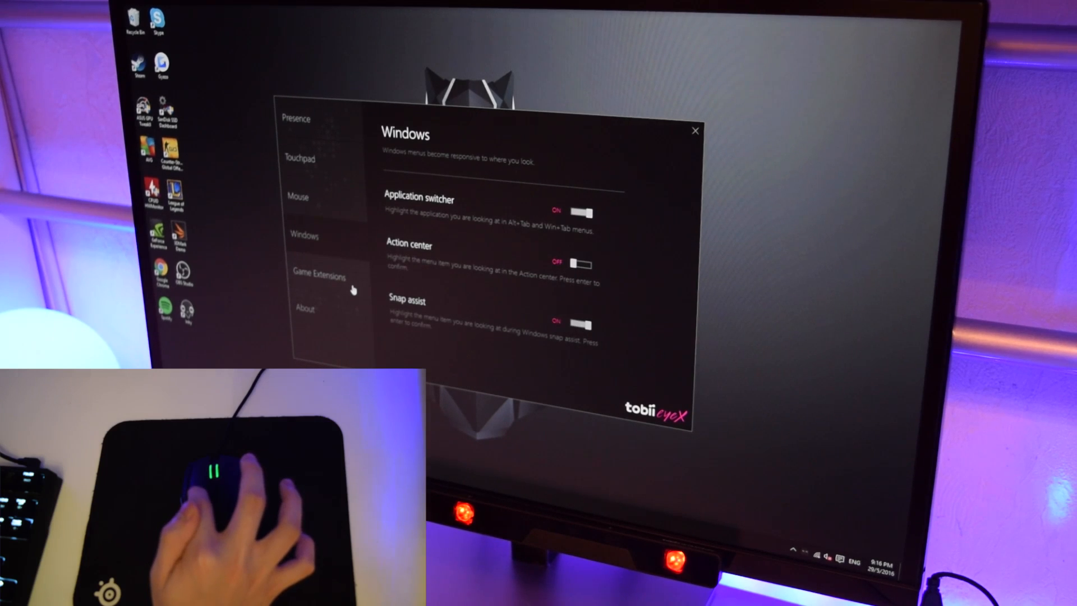
click(305, 308)
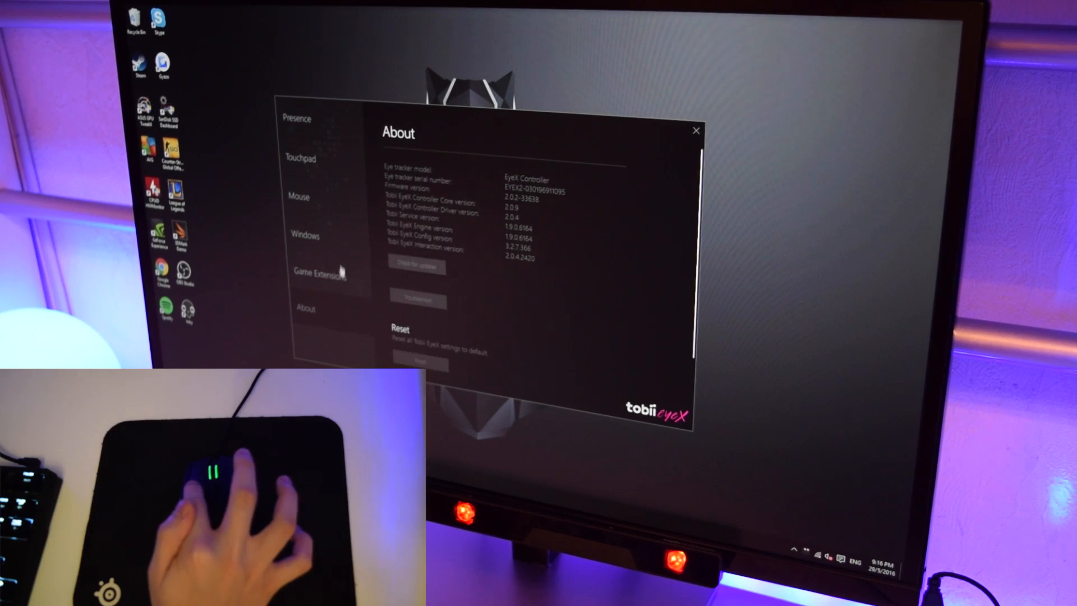
Turn Mouse warp on move on in the Mouse gaze settings
click(299, 197)
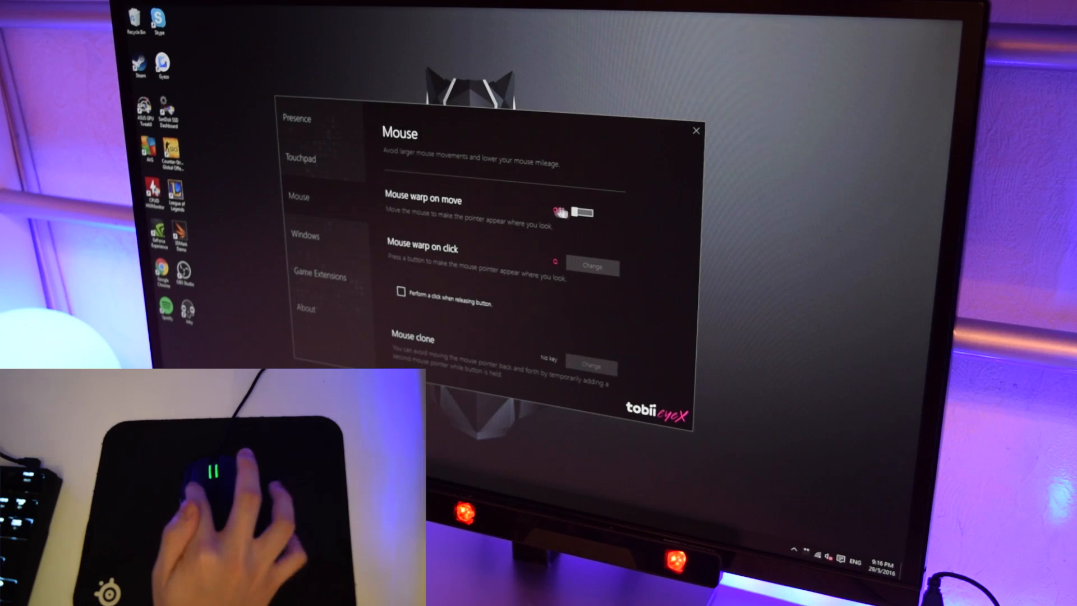
click(581, 213)
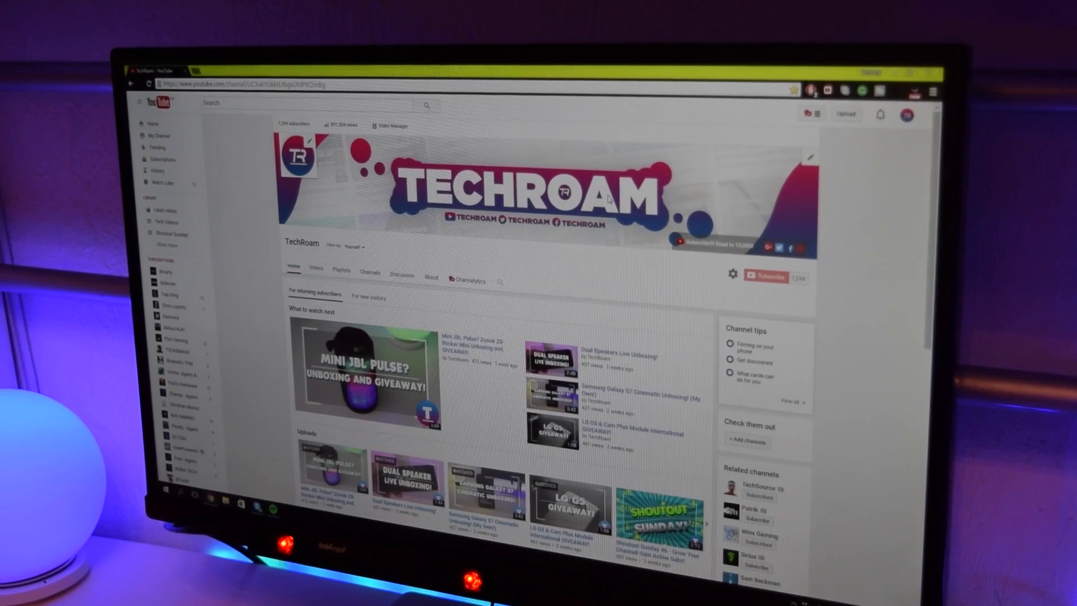
Show the TechRoam channel's Videos list scrolled to Load more, then switch windows
click(315, 268)
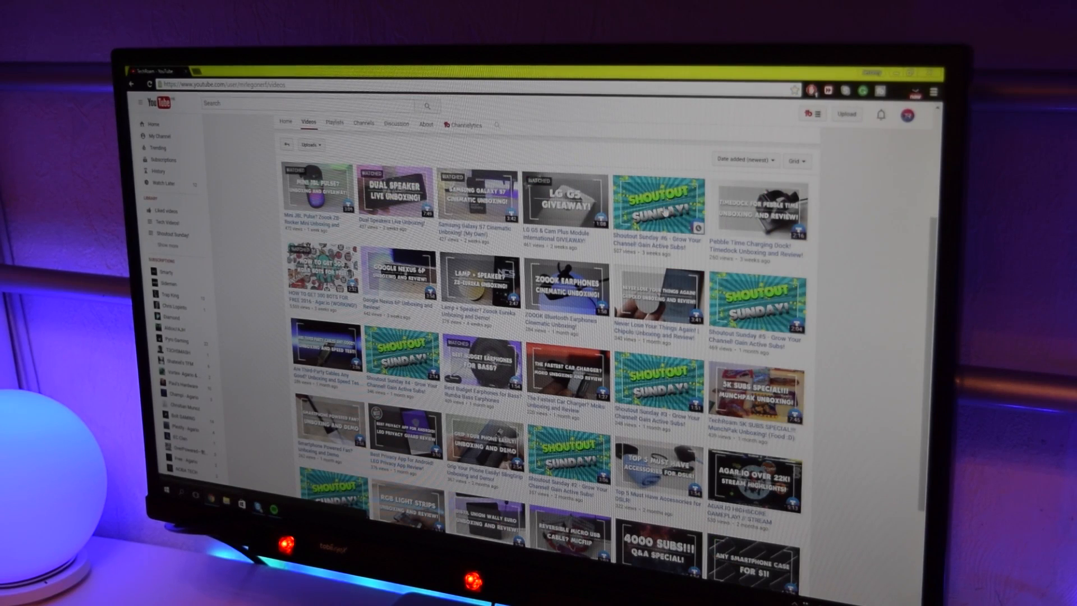
scroll(down, 3)
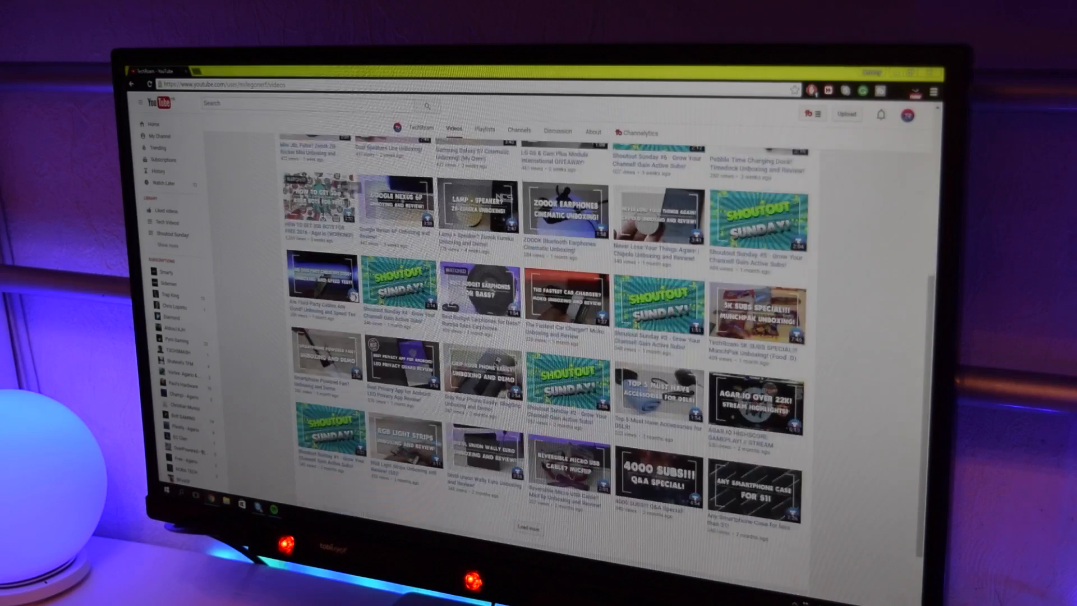
scroll(down, 3)
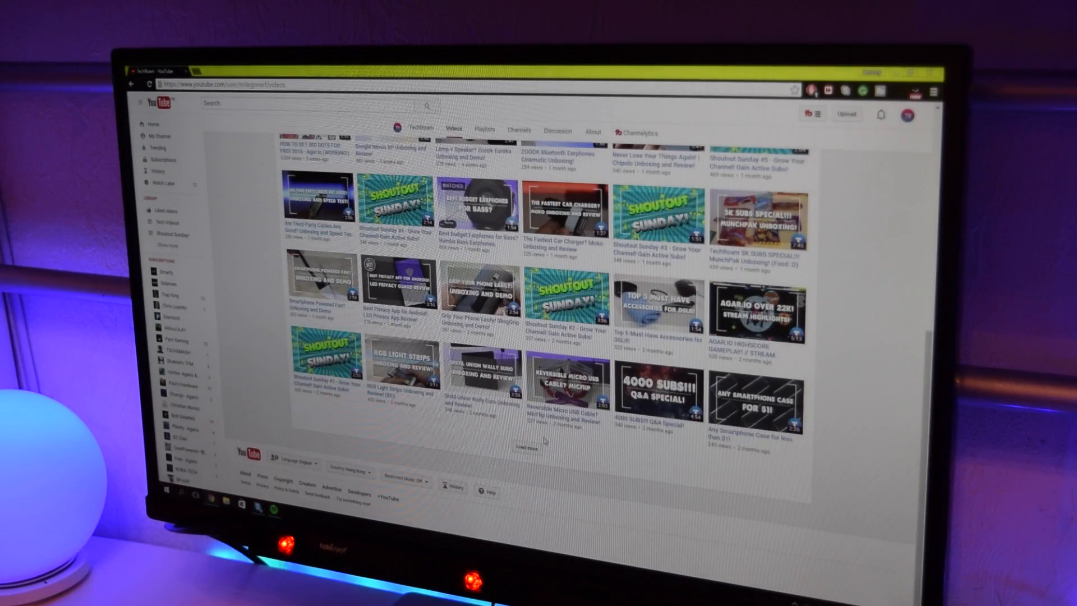
key(Win+Tab)
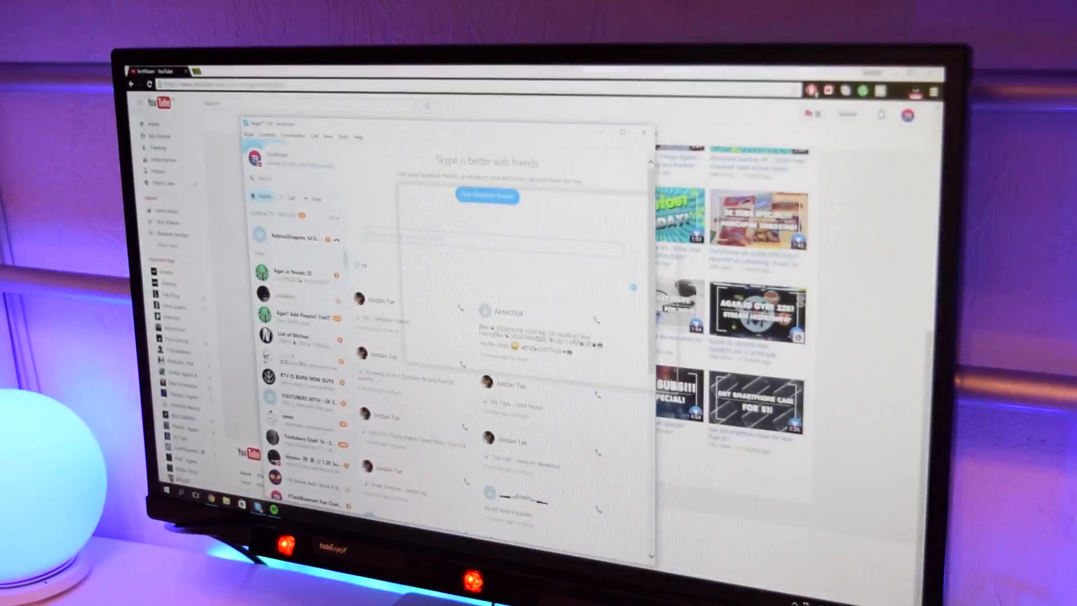
Bring the Skype window to the front over the YouTube page
click(644, 132)
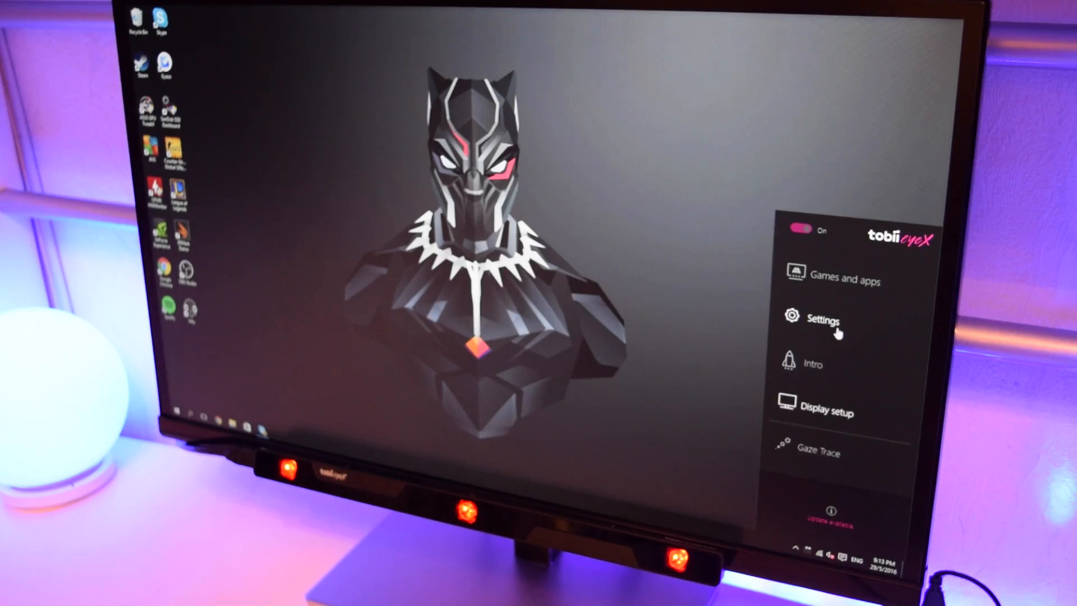
Review the Presence settings page again and close the EyeX settings window
click(823, 320)
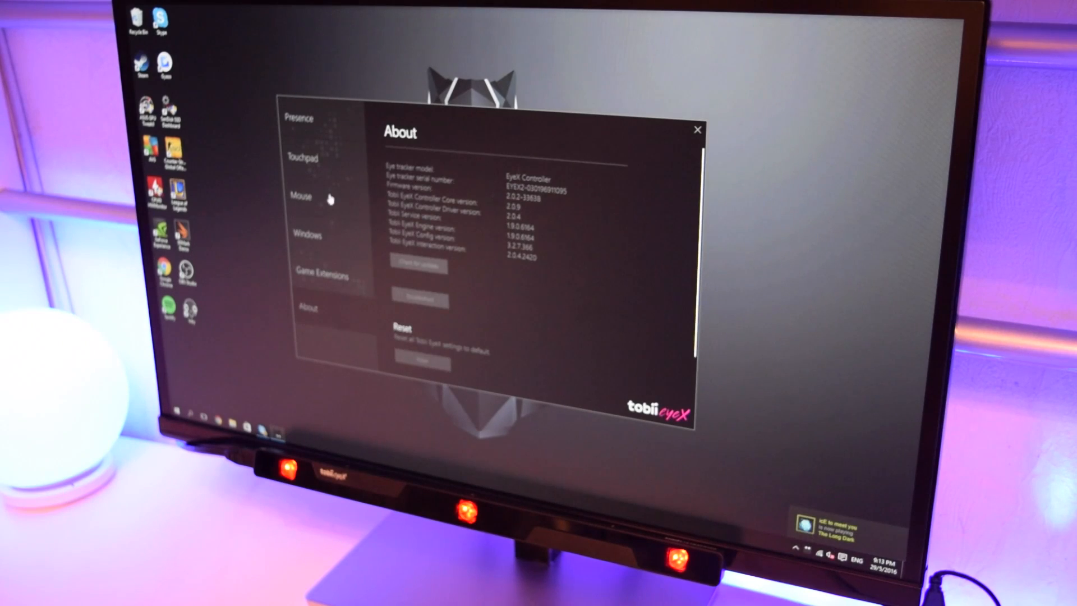
click(298, 118)
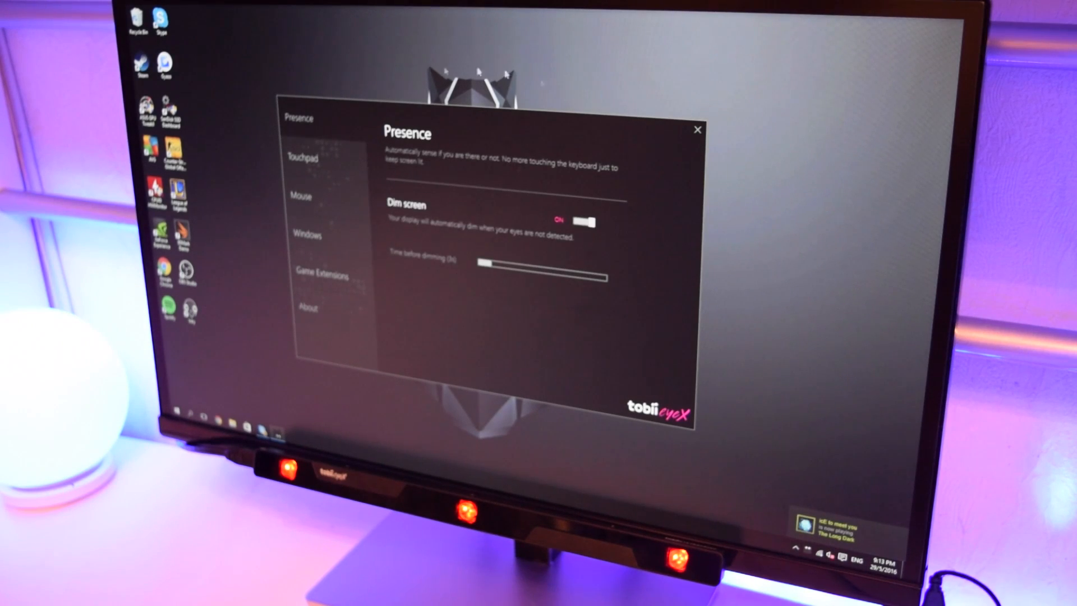
click(697, 129)
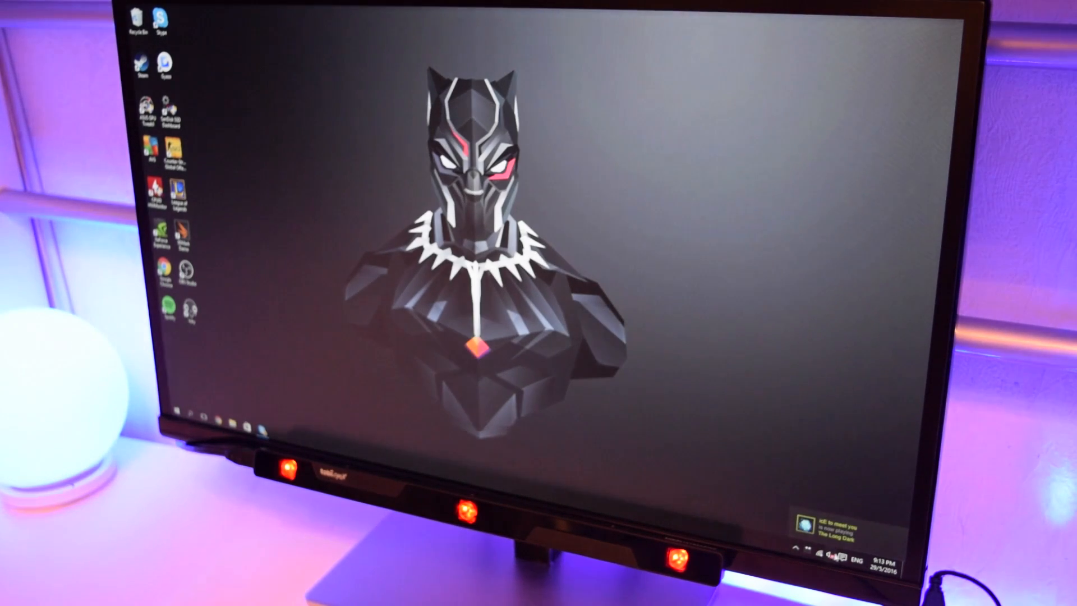